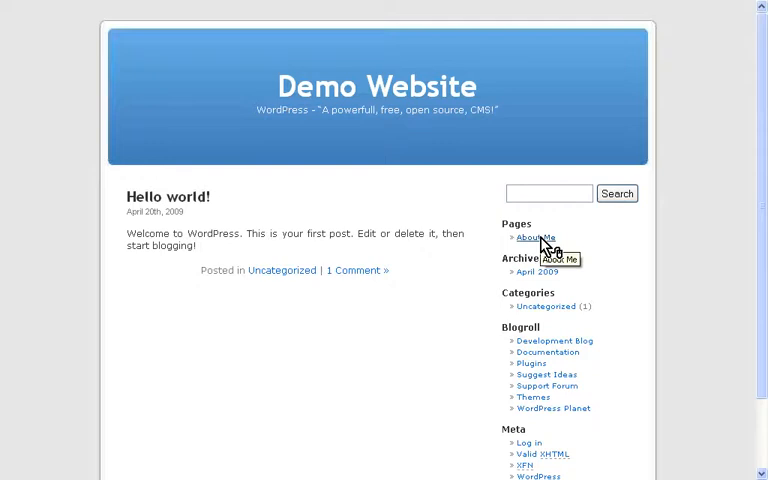
mouse_move(444, 268)
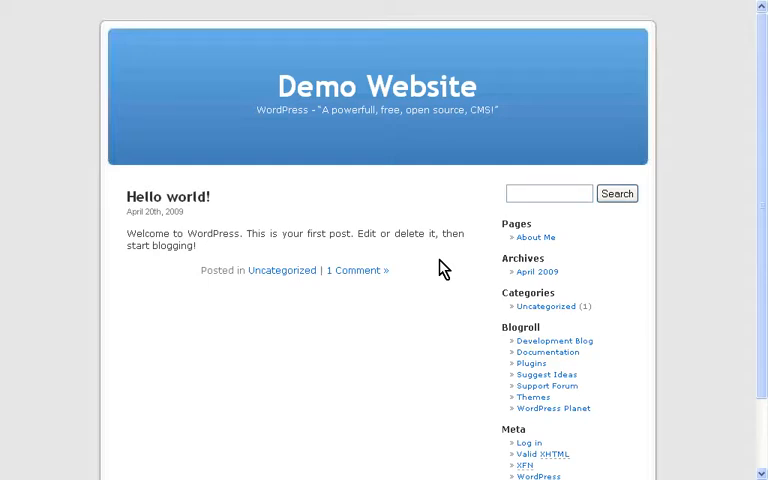
mouse_move(448, 244)
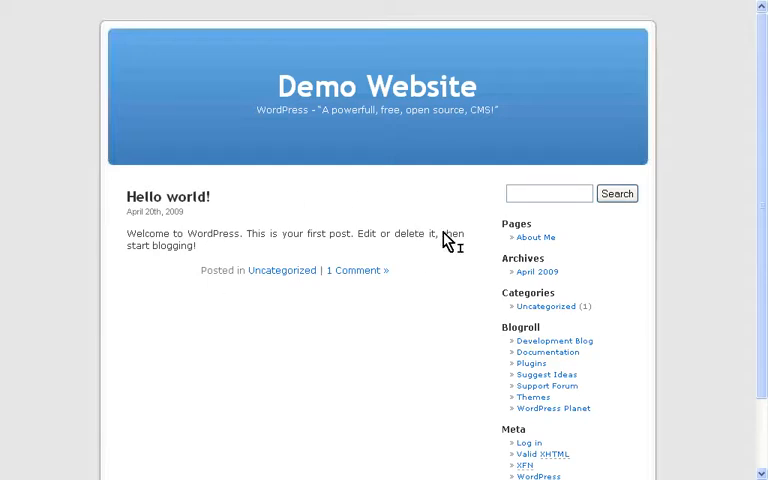
mouse_move(536, 240)
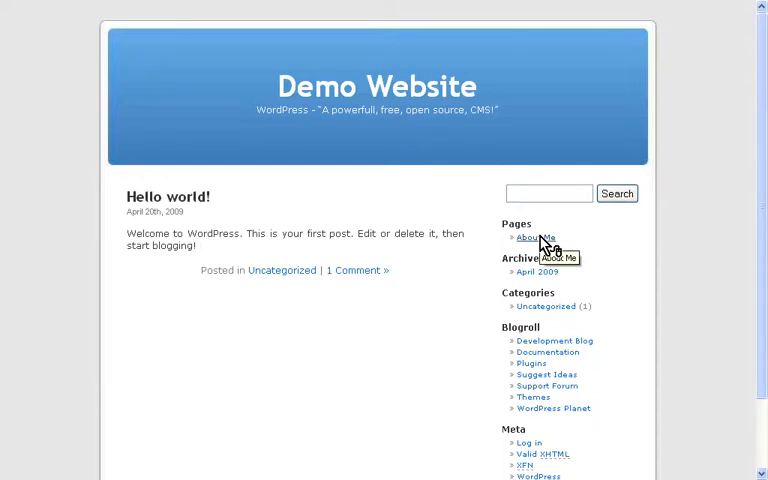
mouse_move(462, 266)
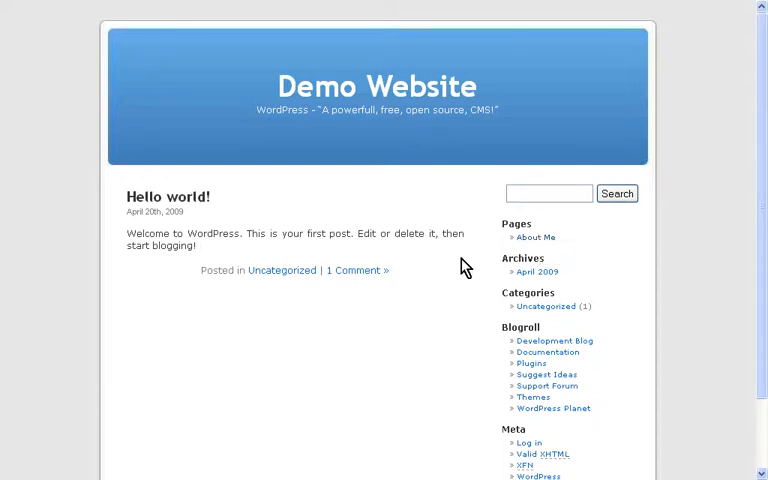
mouse_move(530, 262)
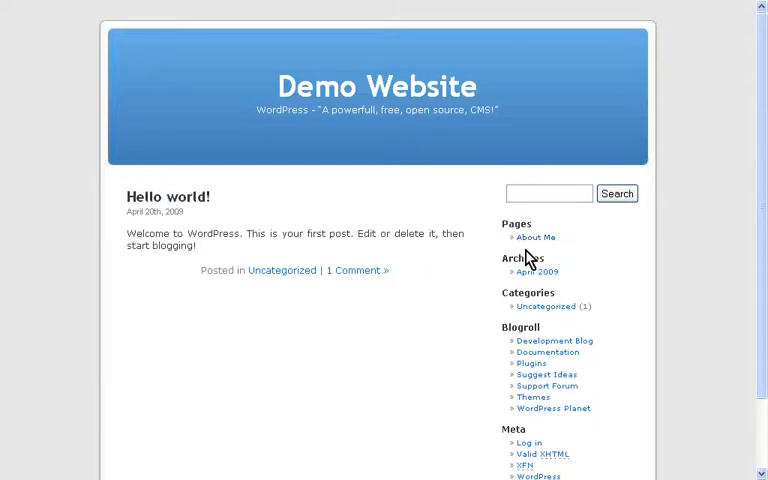
mouse_move(536, 258)
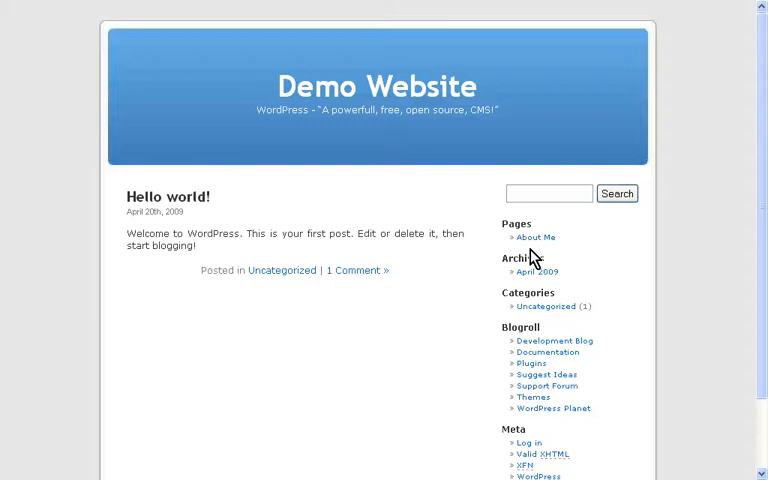
Log in to the Demo Website admin dashboard via the Meta login link.
scroll(down, 3)
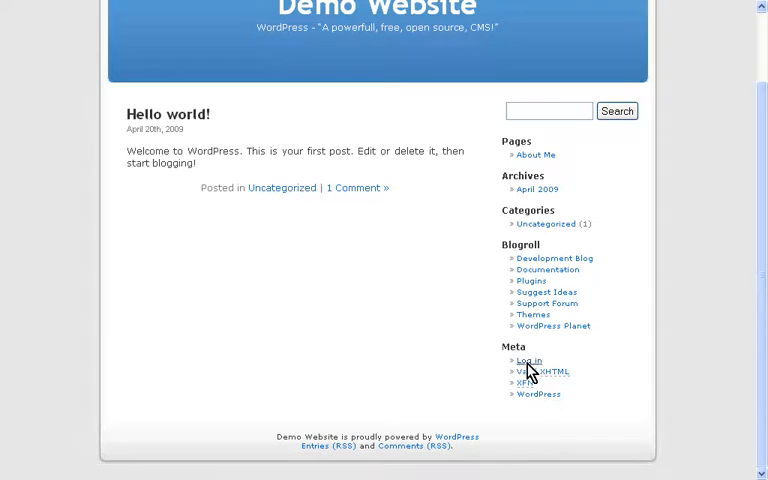
click(528, 360)
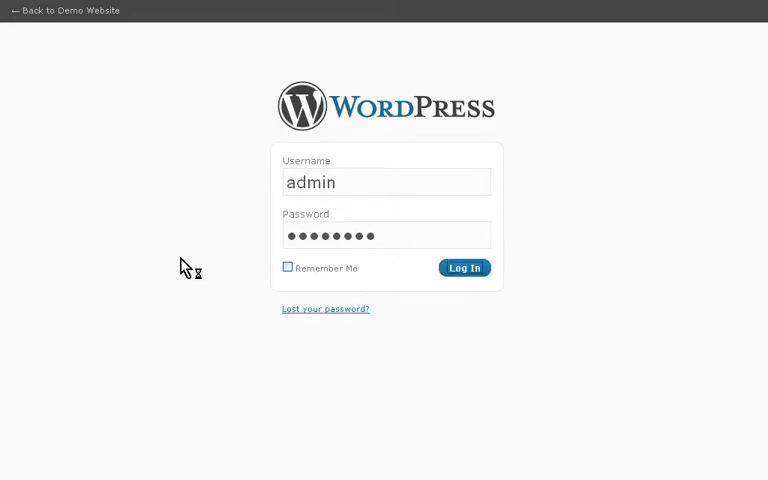
click(464, 268)
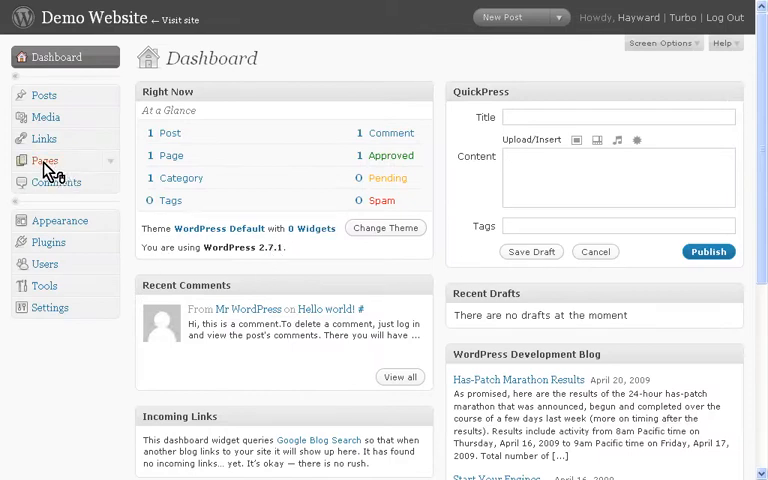
mouse_move(80, 172)
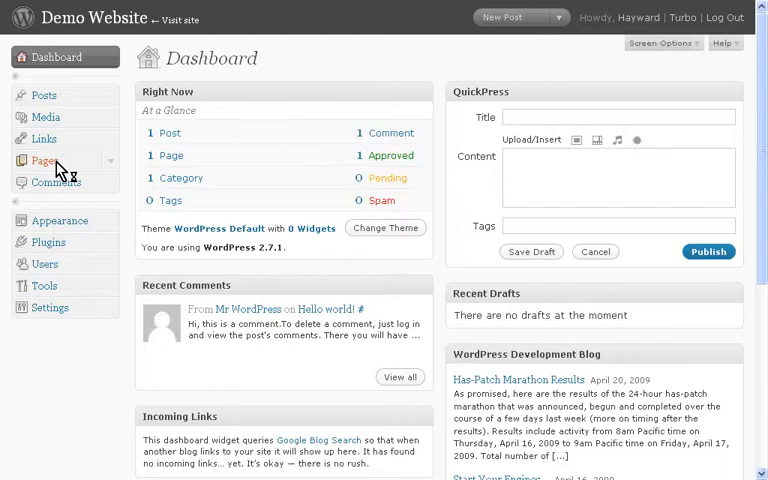
Show the site's page list containing the published About Me page.
click(42, 160)
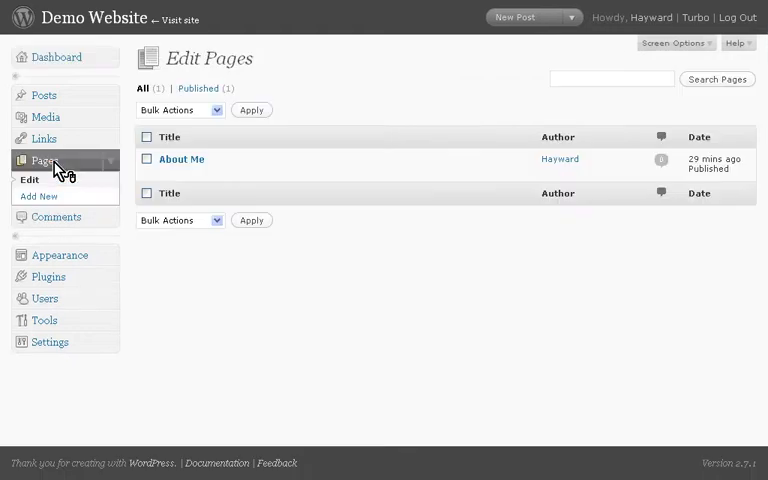
mouse_move(248, 162)
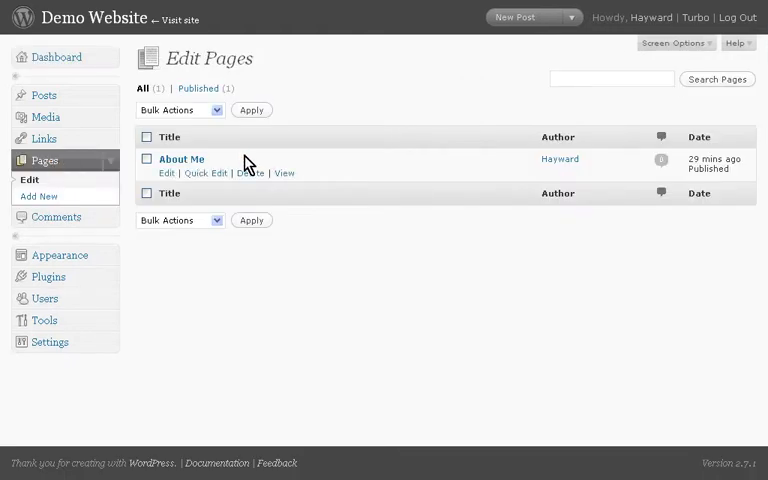
mouse_move(64, 172)
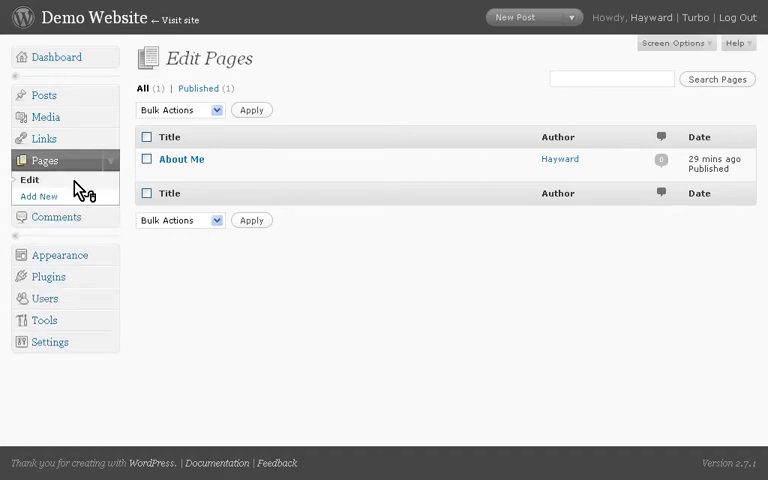
mouse_move(40, 196)
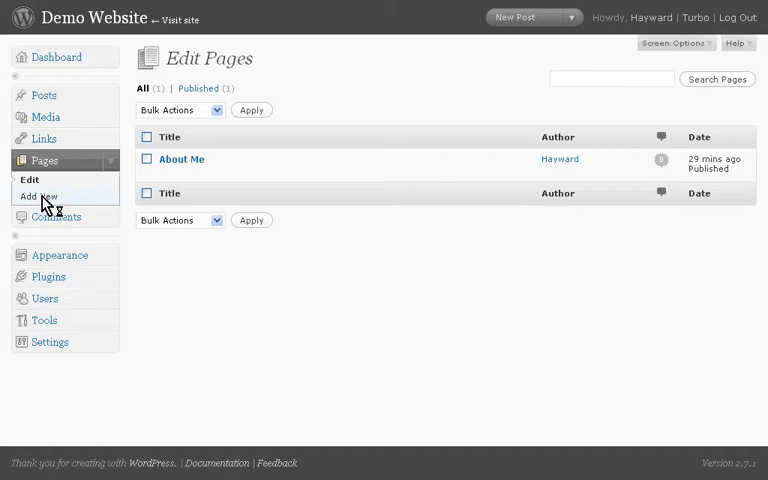
mouse_move(264, 136)
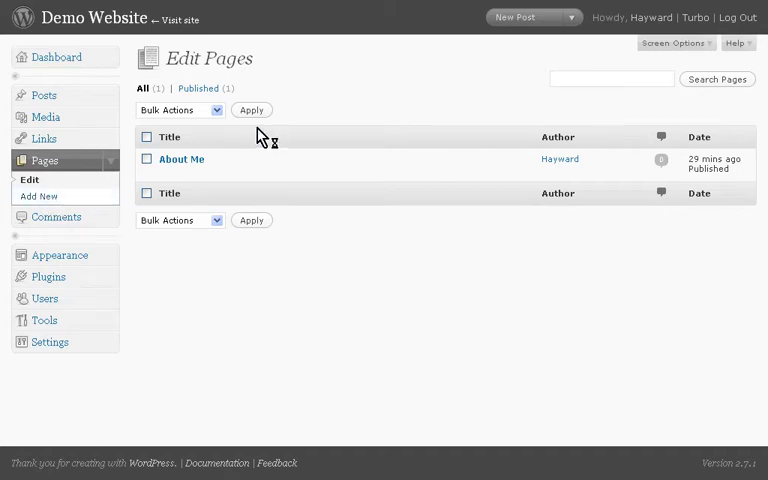
Create and publish a new page titled 'Blog'.
click(40, 196)
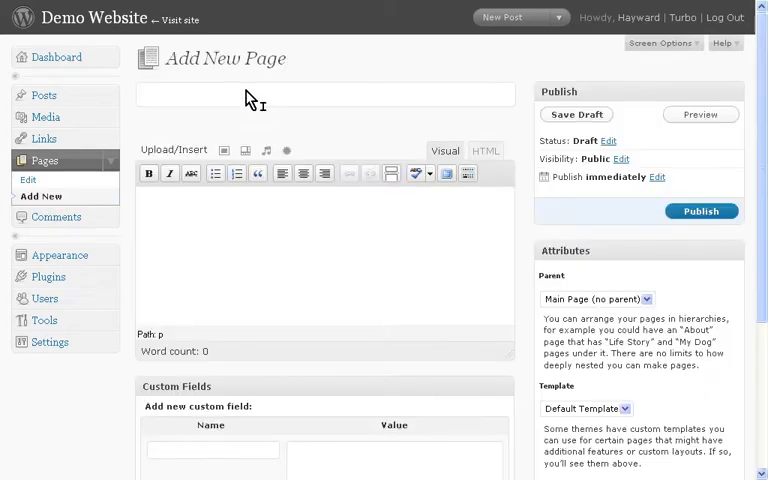
text(Blog)
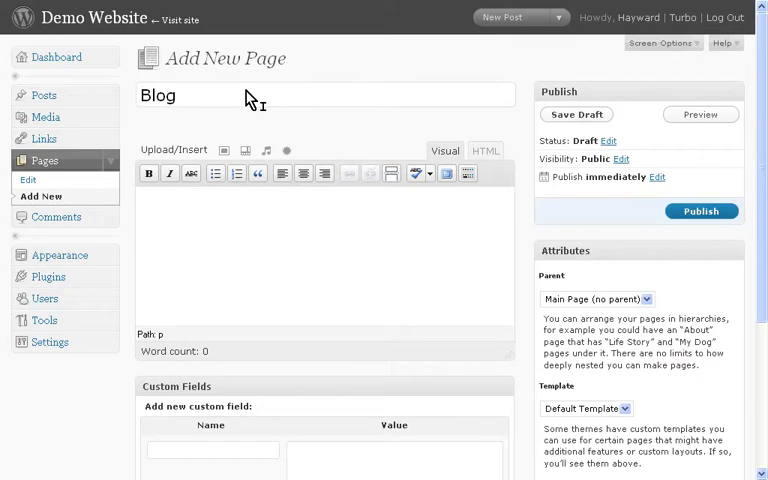
click(576, 114)
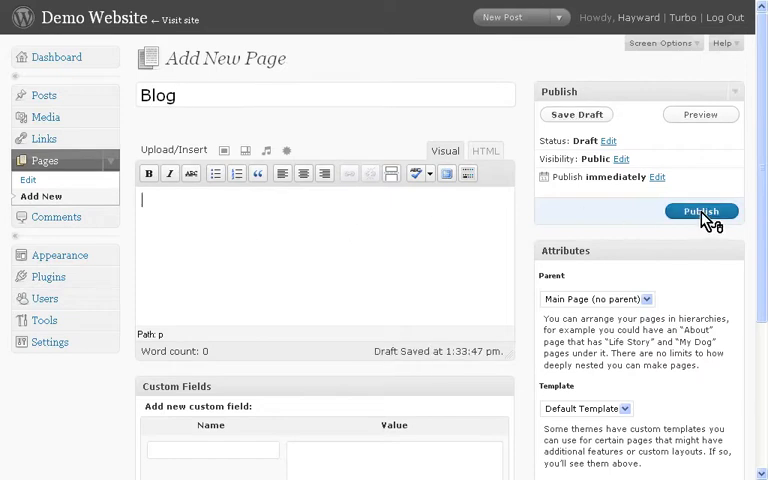
click(700, 212)
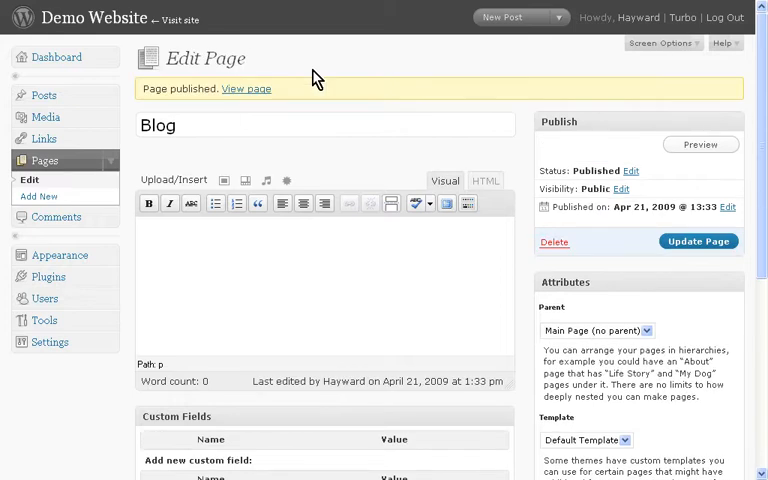
mouse_move(144, 20)
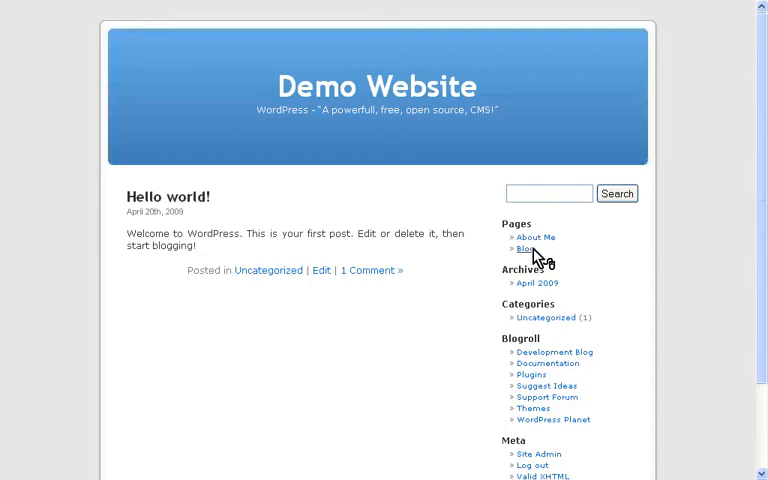
mouse_move(400, 228)
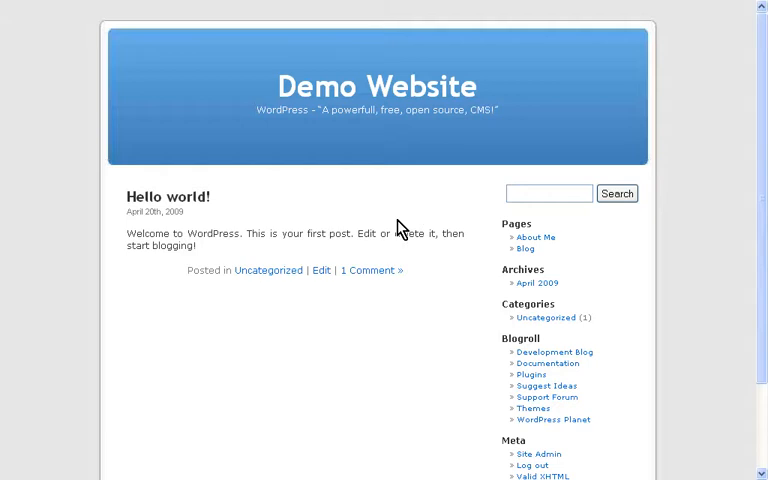
mouse_move(276, 212)
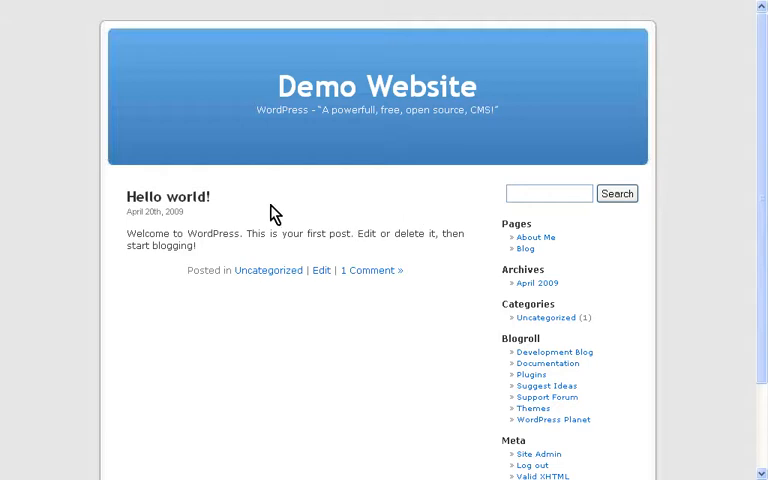
mouse_move(404, 120)
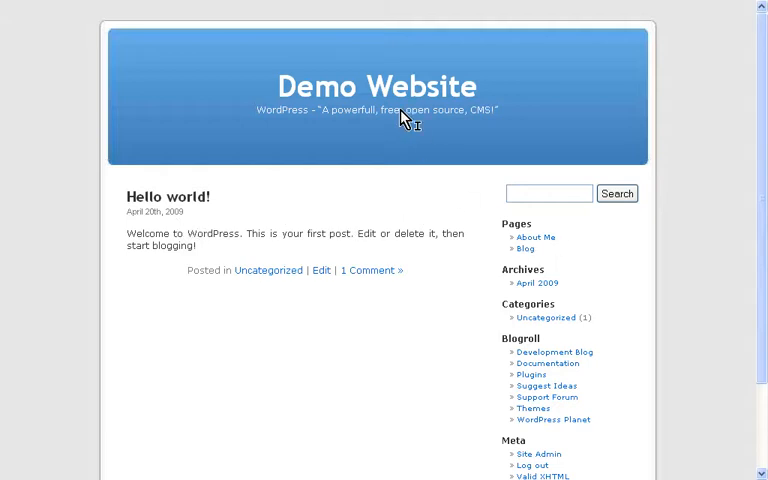
mouse_move(538, 454)
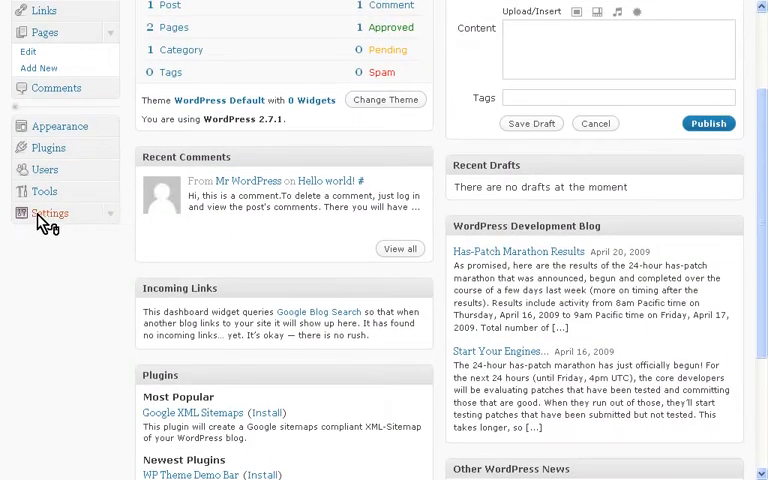
mouse_move(114, 220)
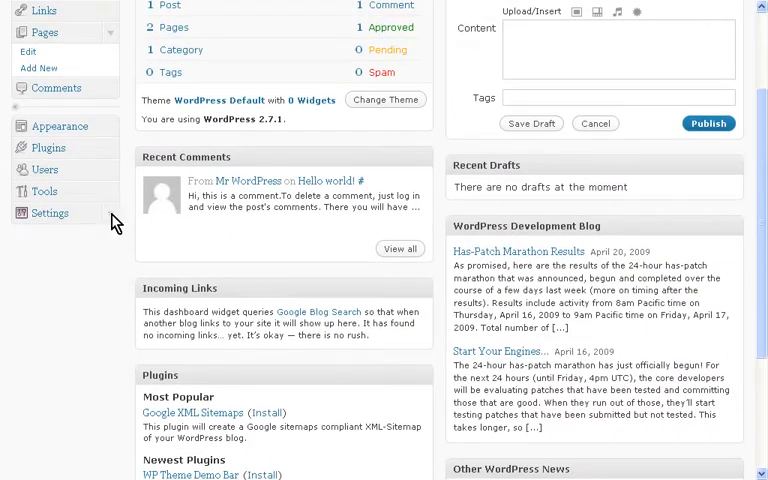
In Reading settings, make About Me the static front page and Blog the posts page.
click(48, 212)
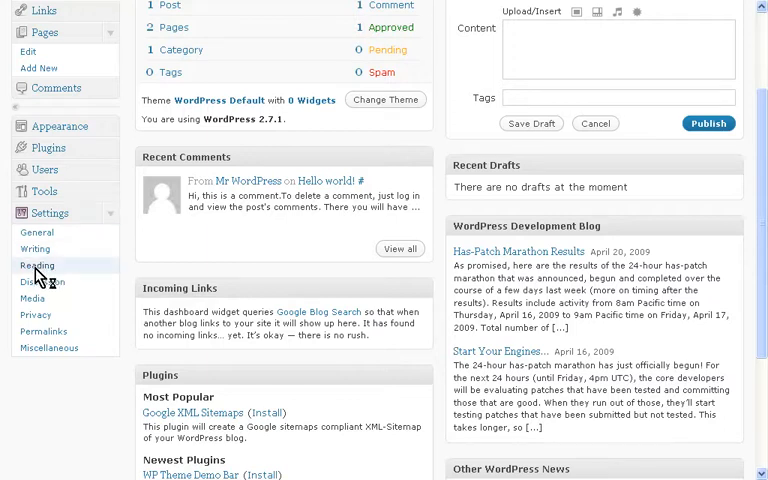
click(36, 264)
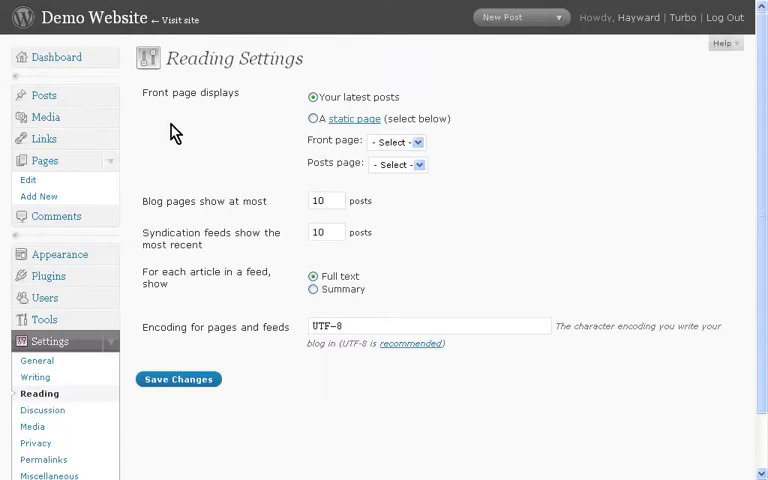
mouse_move(264, 108)
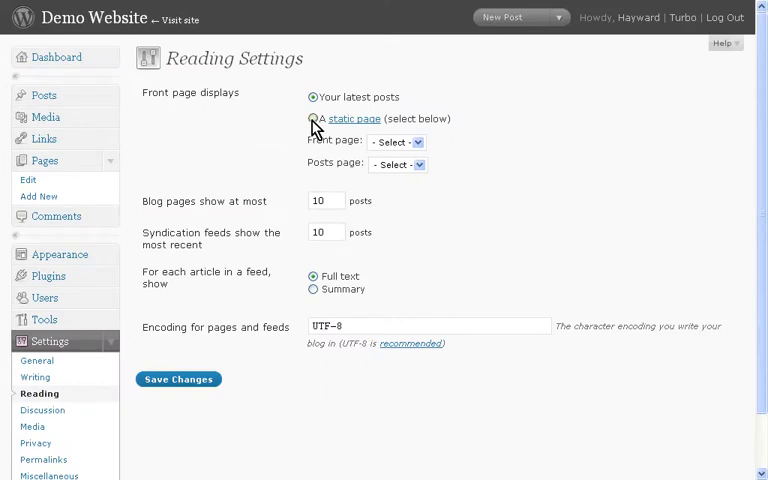
click(312, 118)
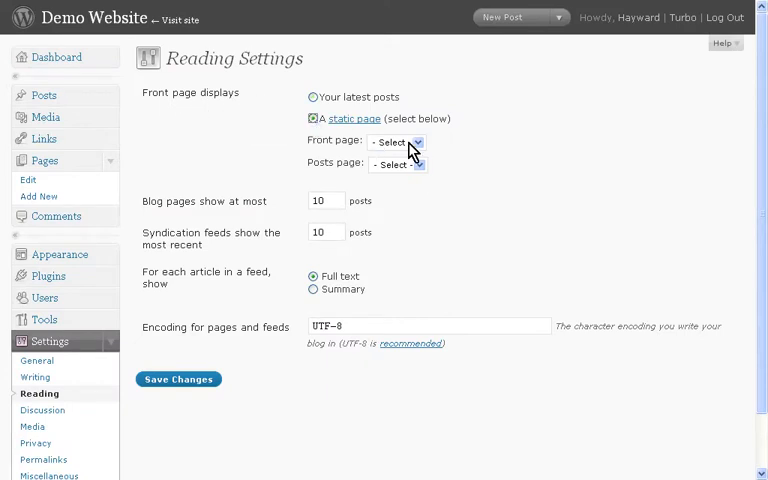
click(396, 142)
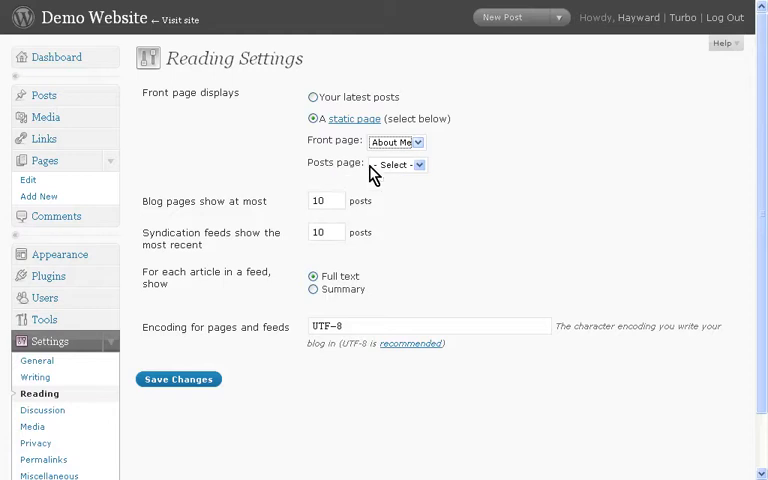
click(398, 164)
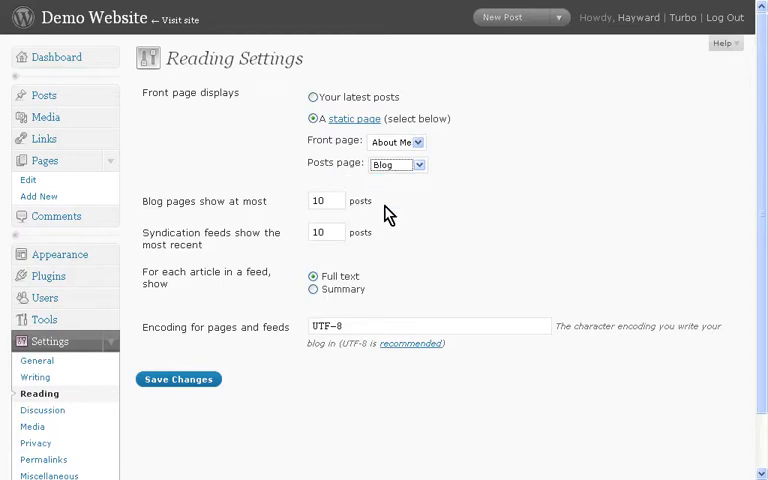
mouse_move(180, 380)
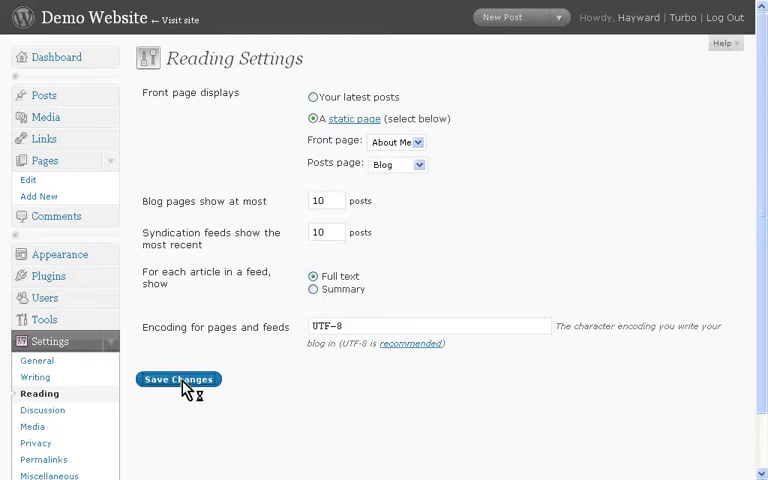
mouse_move(210, 168)
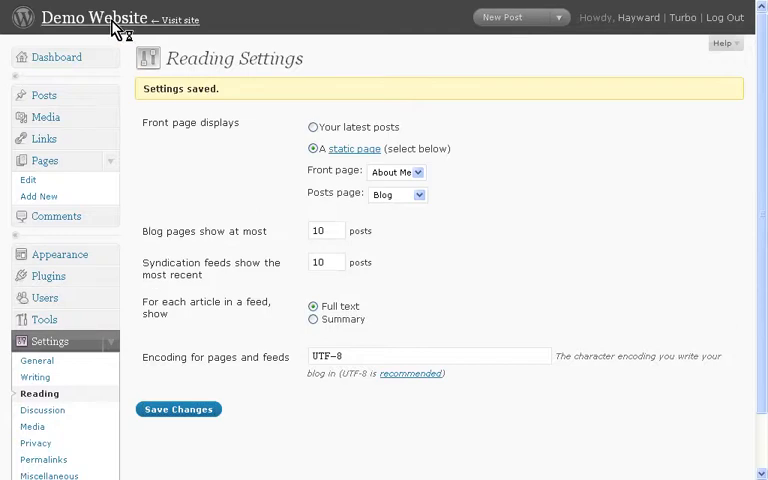
View the live site, check the Blog page lists Hello world!, and return to the About Me front page.
click(176, 20)
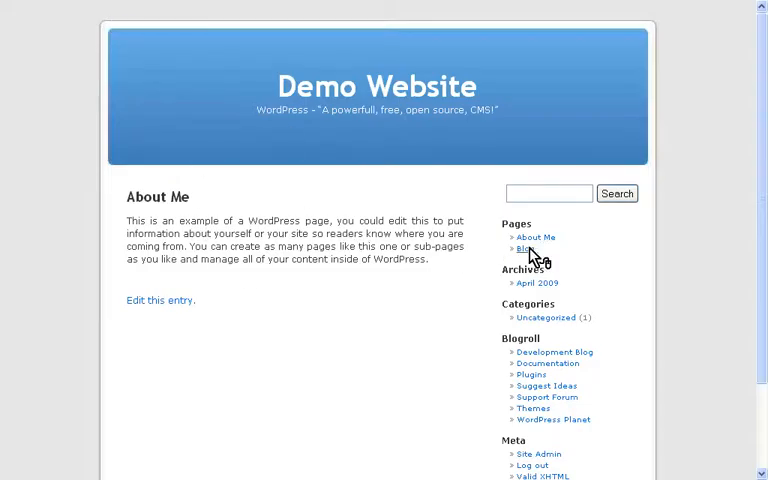
click(524, 248)
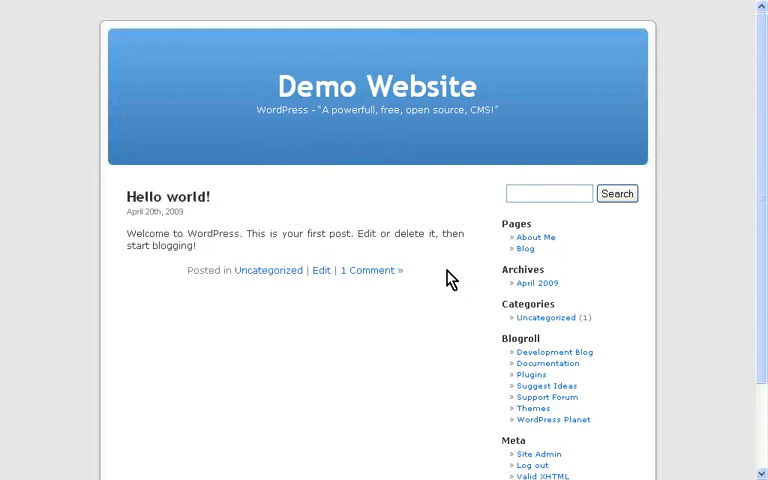
mouse_move(184, 158)
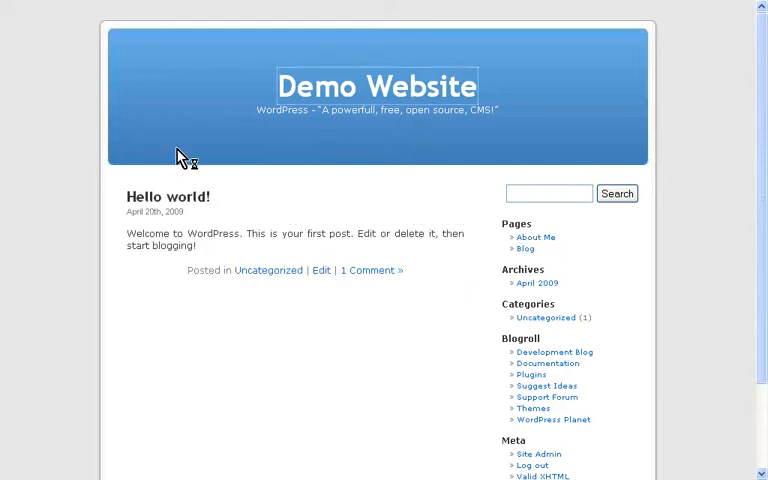
click(536, 236)
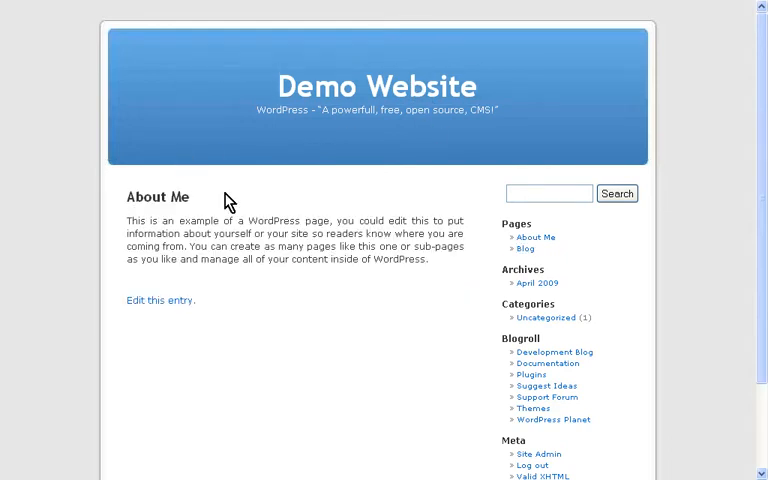
scroll(down, 3)
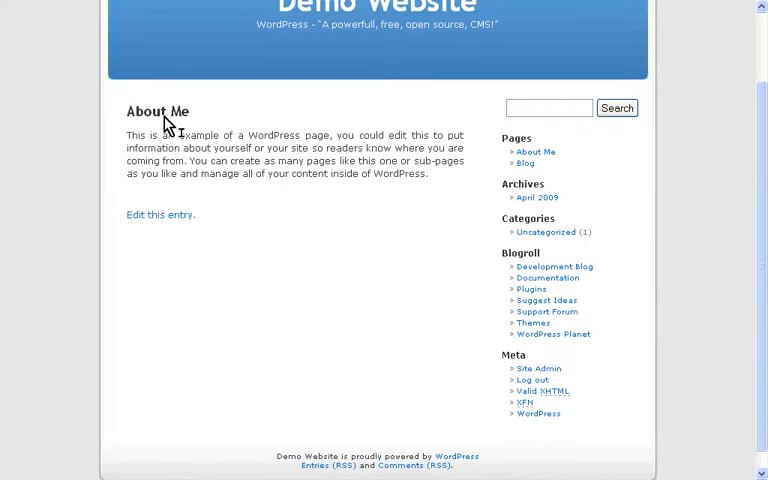
mouse_move(160, 222)
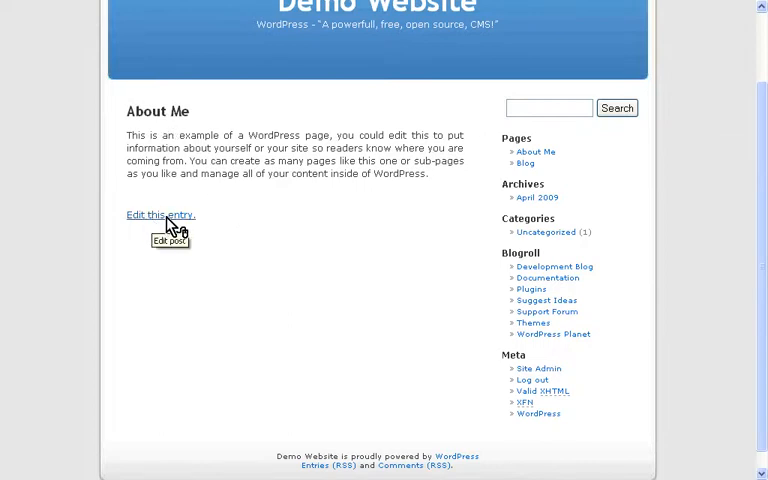
mouse_move(172, 136)
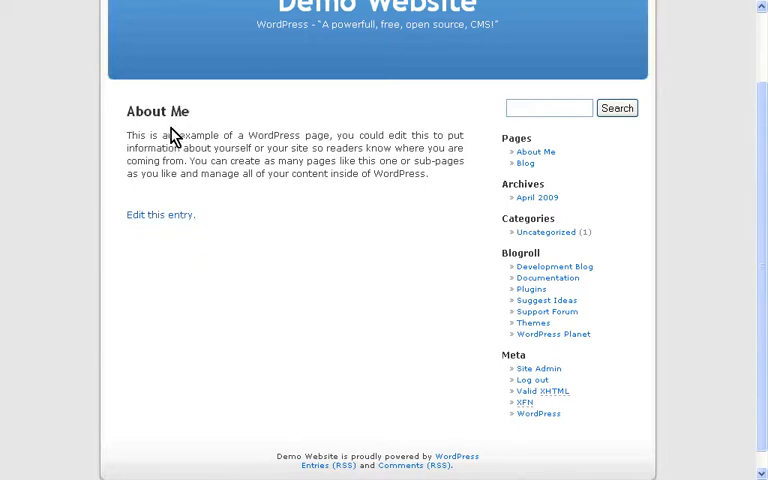
mouse_move(160, 216)
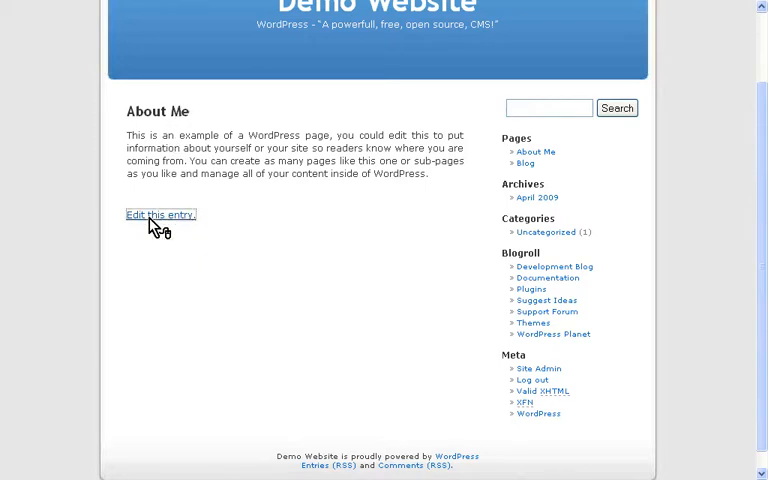
Edit the page to add 'This is great :)' and retitle it 'About Lee'.
click(160, 214)
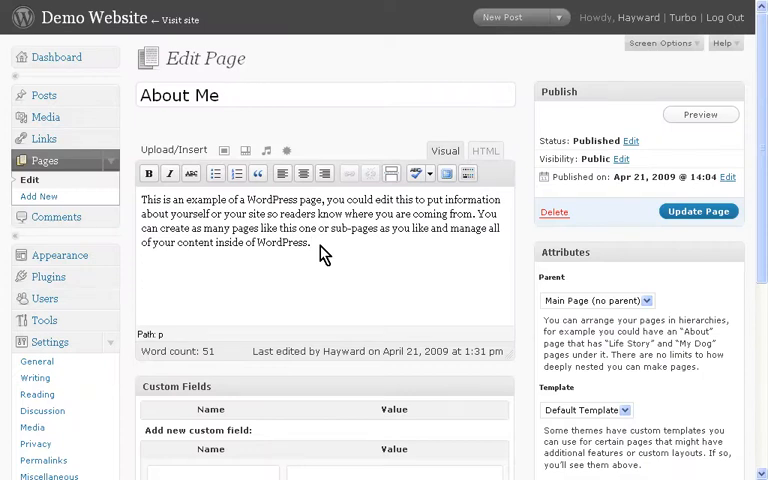
text(This is g)
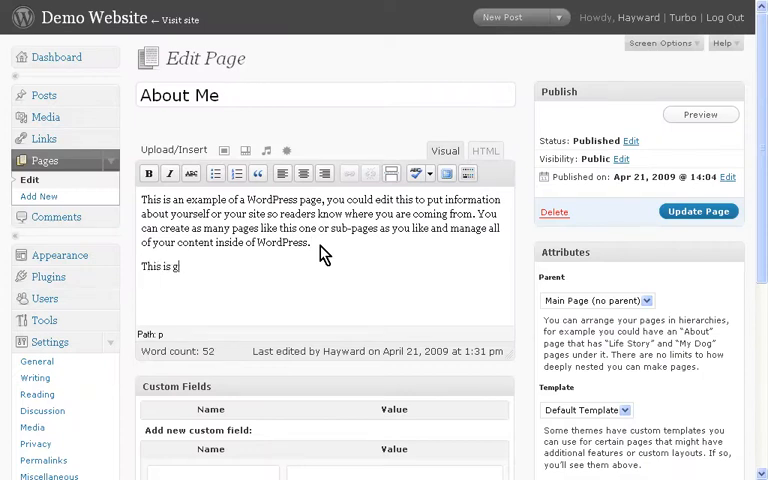
text(reat :))
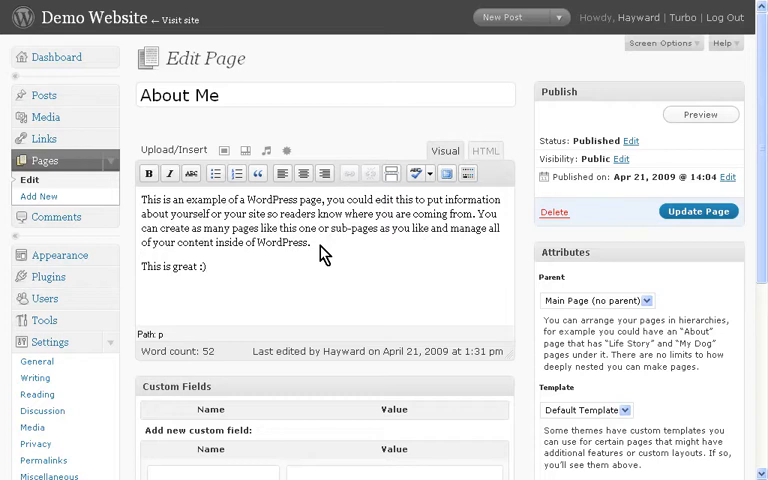
mouse_move(318, 100)
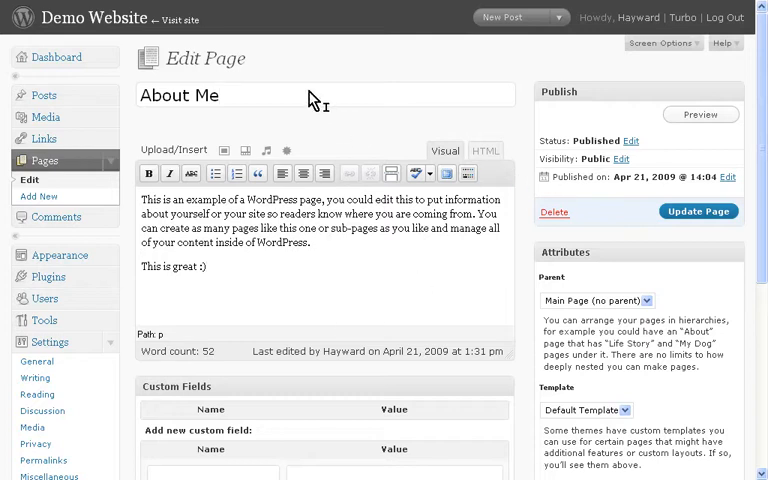
key(Backspace)
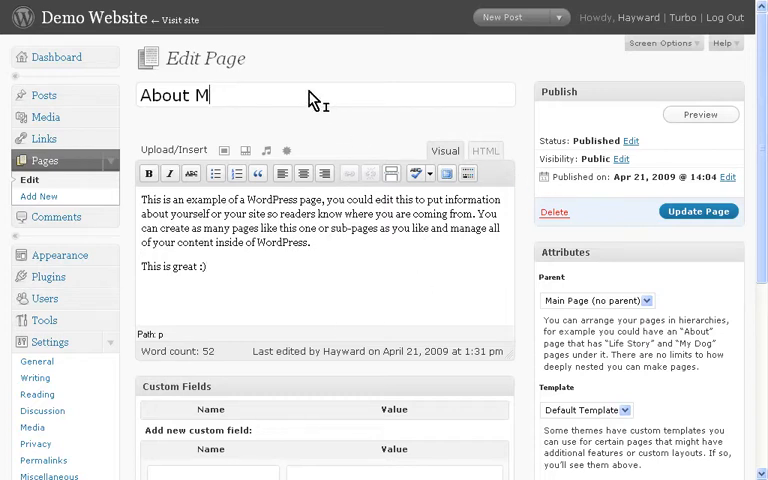
text(Lee)
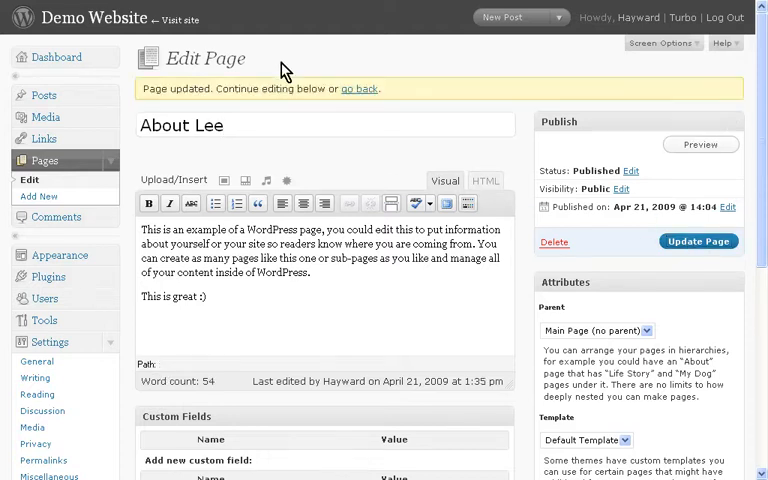
mouse_move(300, 58)
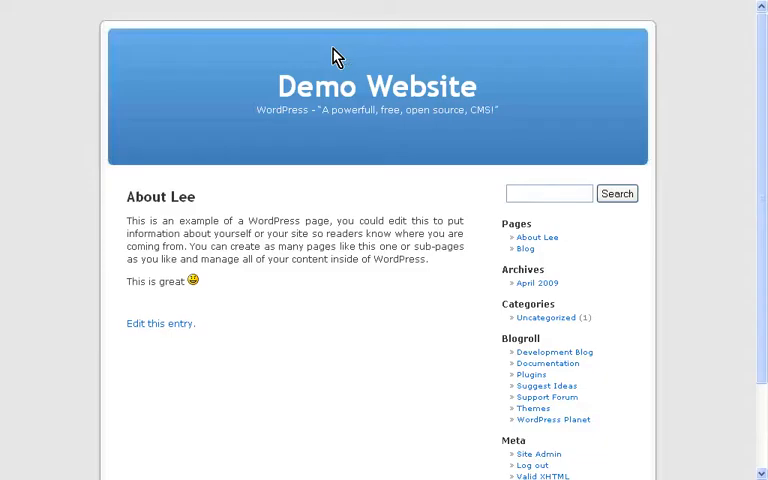
mouse_move(182, 238)
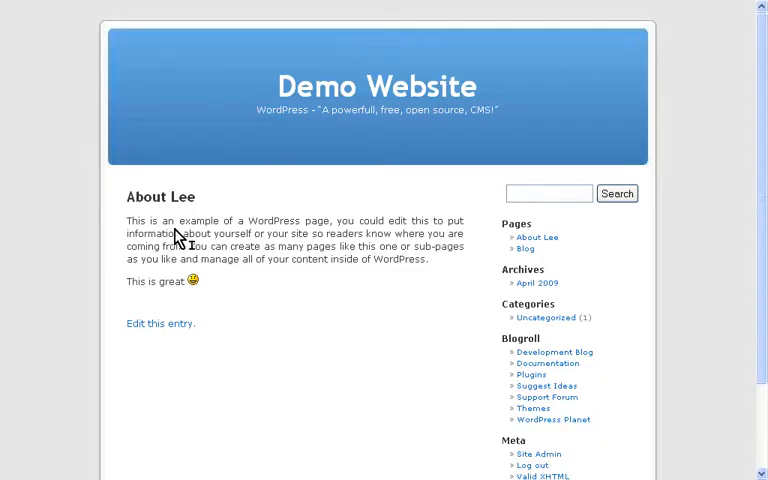
mouse_move(268, 260)
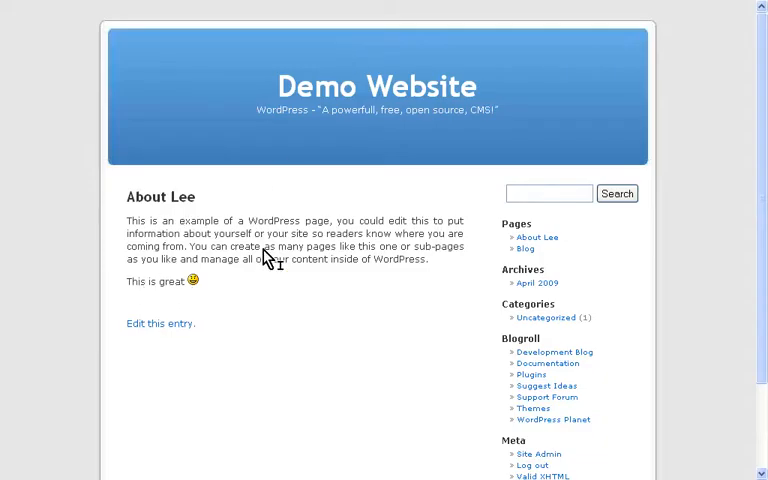
mouse_move(526, 258)
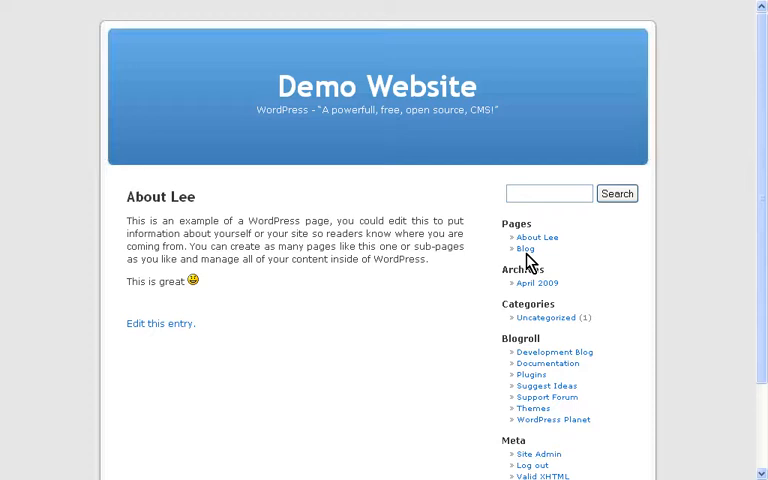
mouse_move(530, 264)
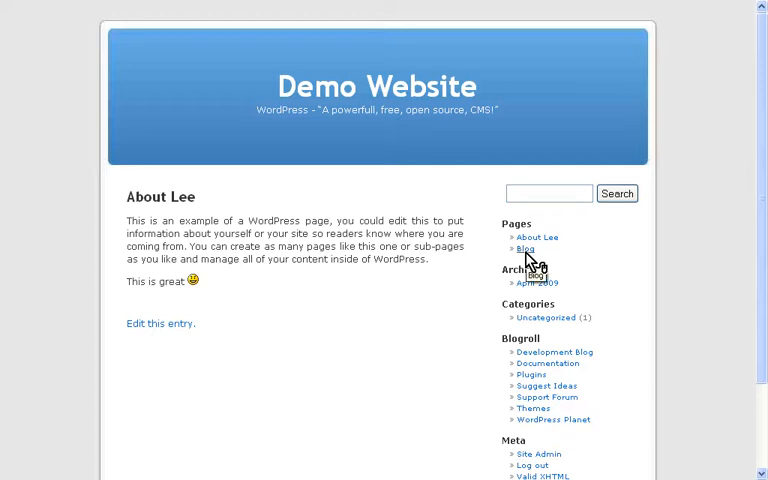
mouse_move(448, 164)
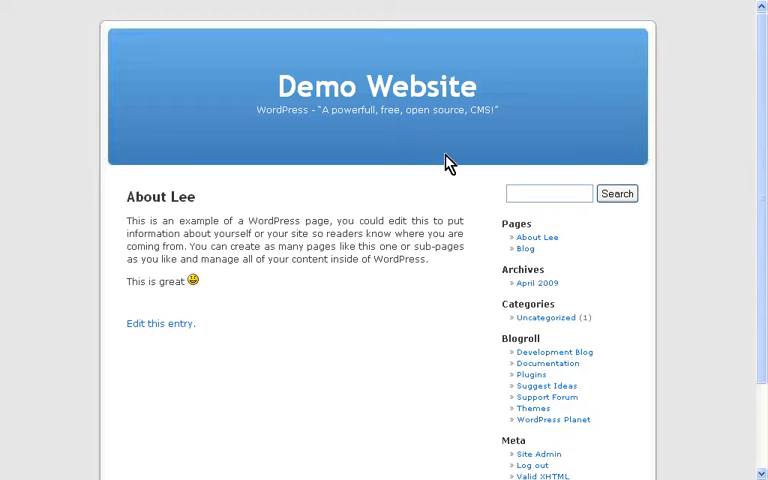
mouse_move(484, 264)
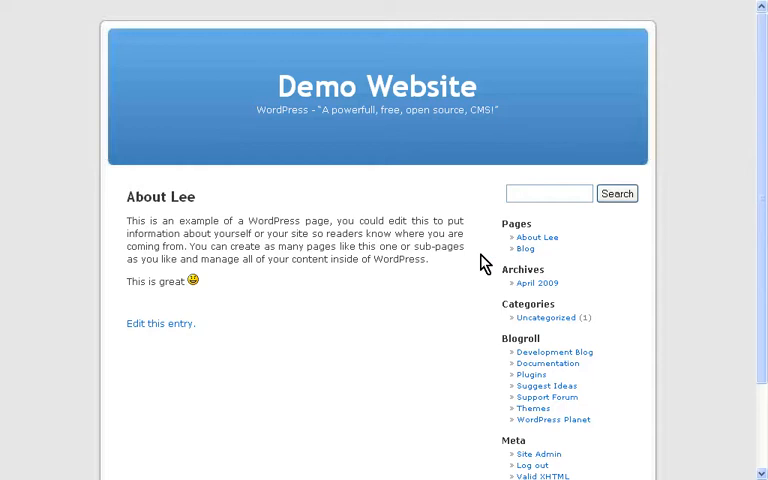
mouse_move(444, 256)
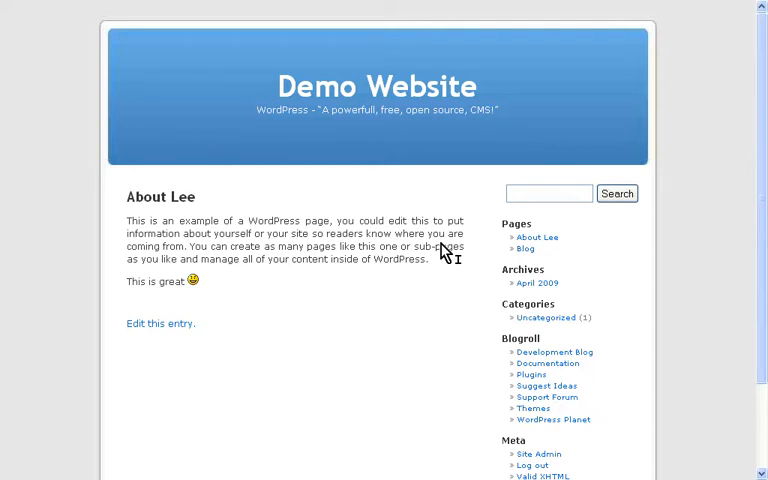
scroll(down, 3)
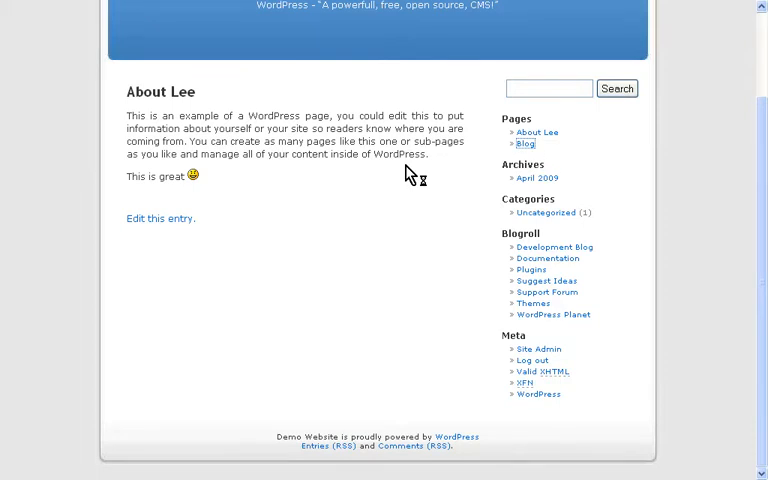
mouse_move(540, 352)
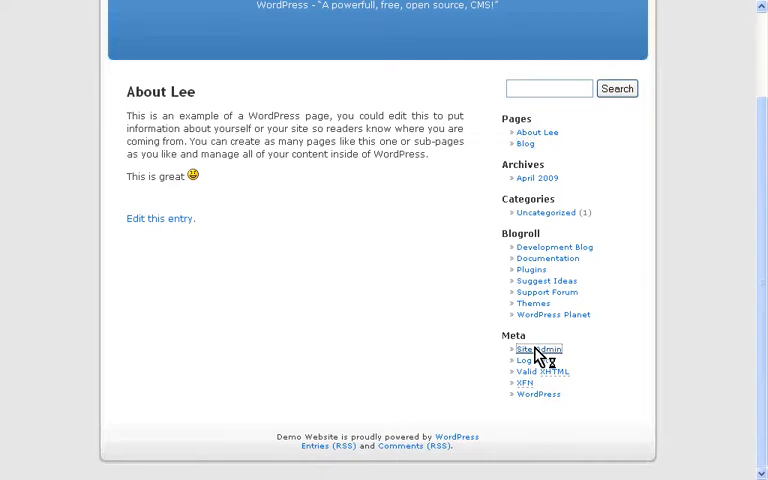
Return to the admin dashboard and expand the Posts options.
click(540, 348)
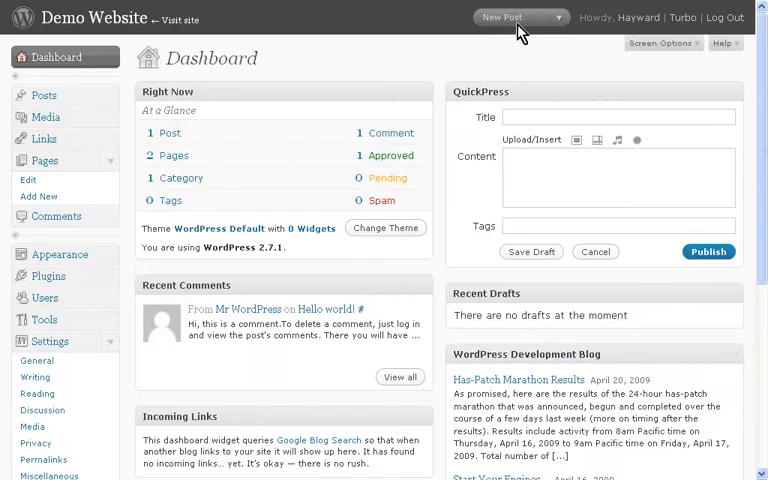
mouse_move(396, 36)
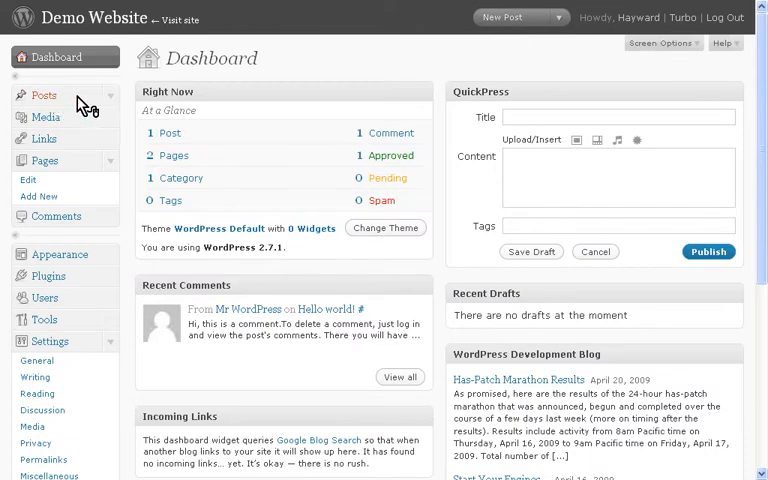
click(42, 94)
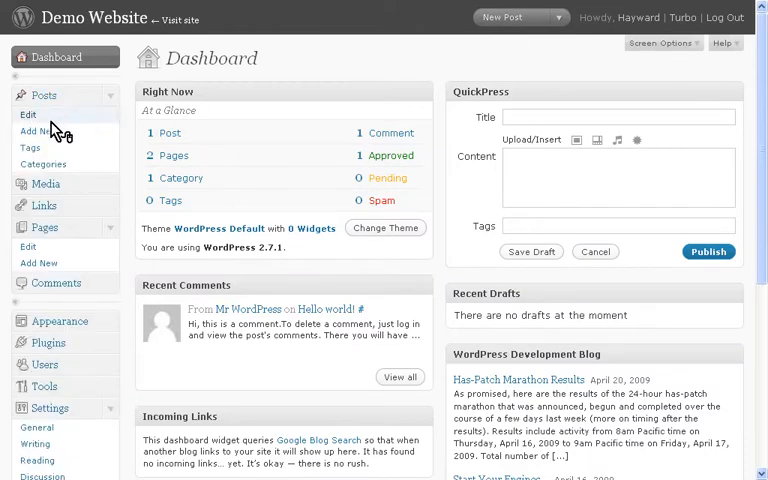
mouse_move(504, 22)
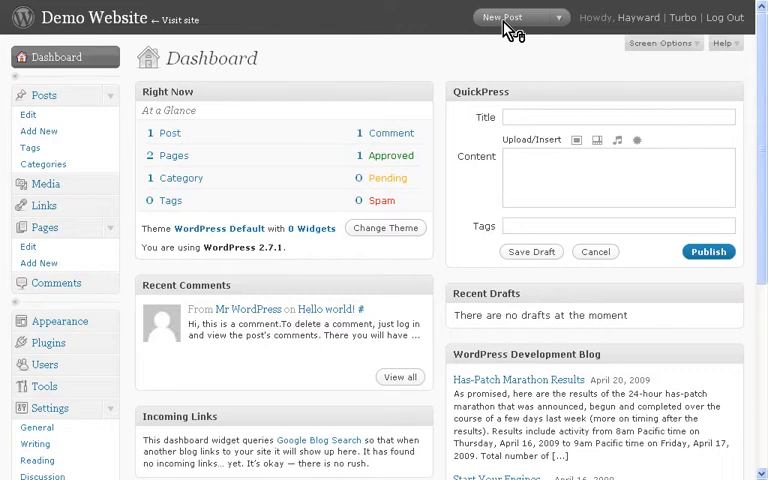
mouse_move(496, 38)
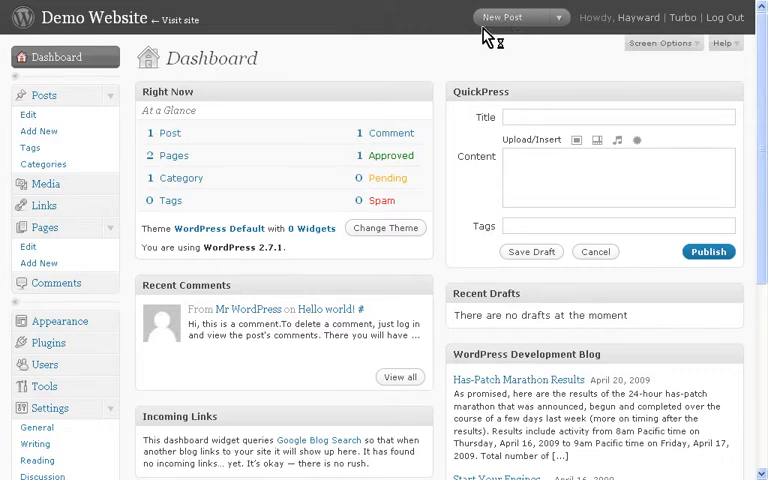
Write and publish a new post titled 'This is soooooo easy!'.
click(40, 132)
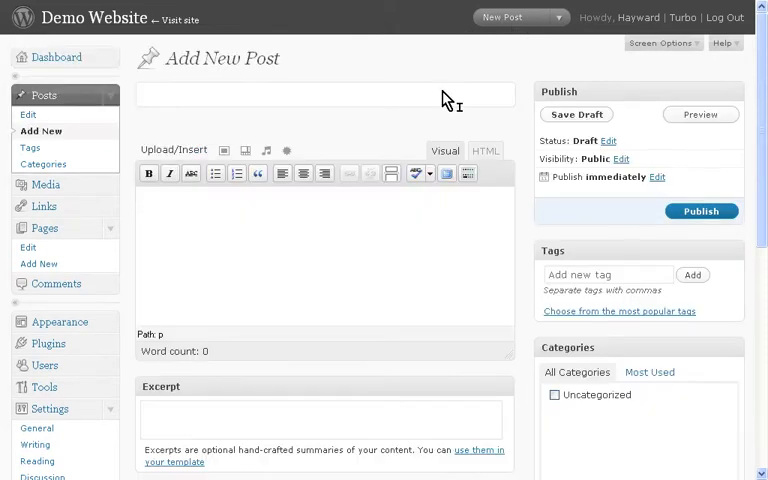
text(This is soooooo easy!)
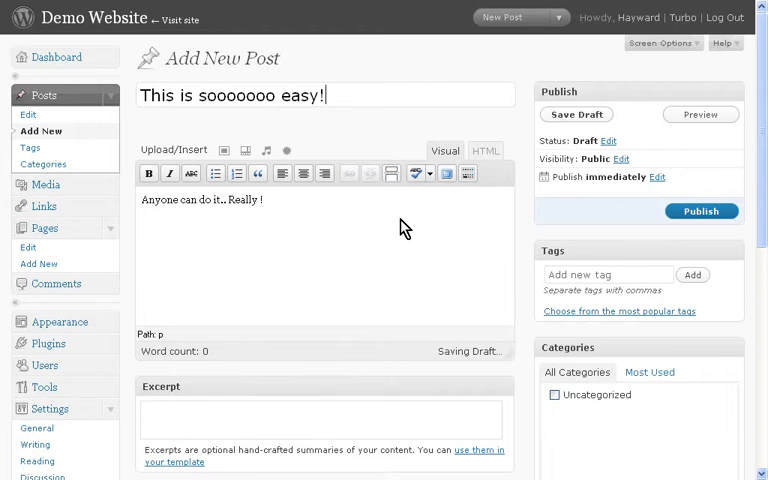
mouse_move(358, 132)
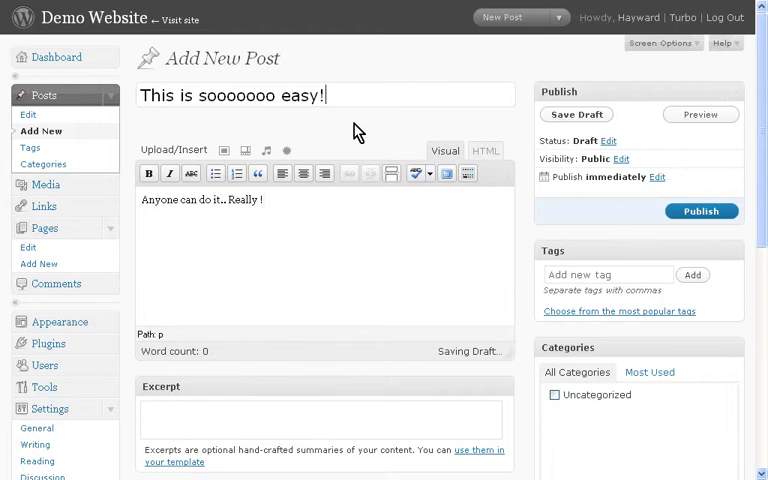
mouse_move(270, 204)
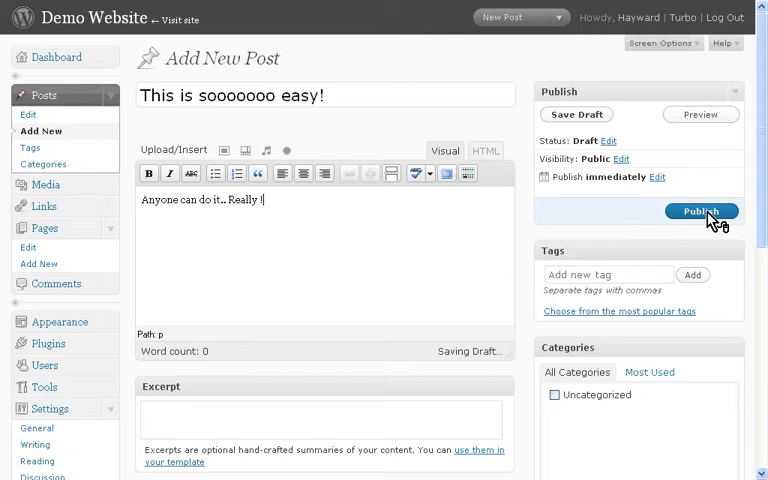
mouse_move(576, 114)
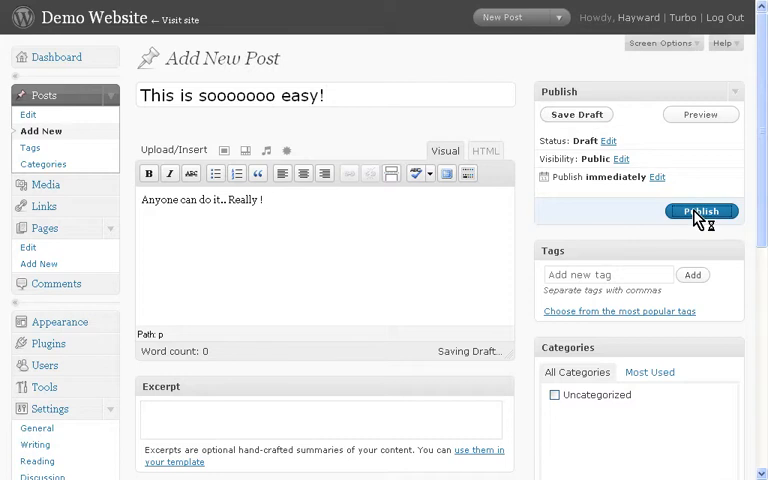
click(700, 212)
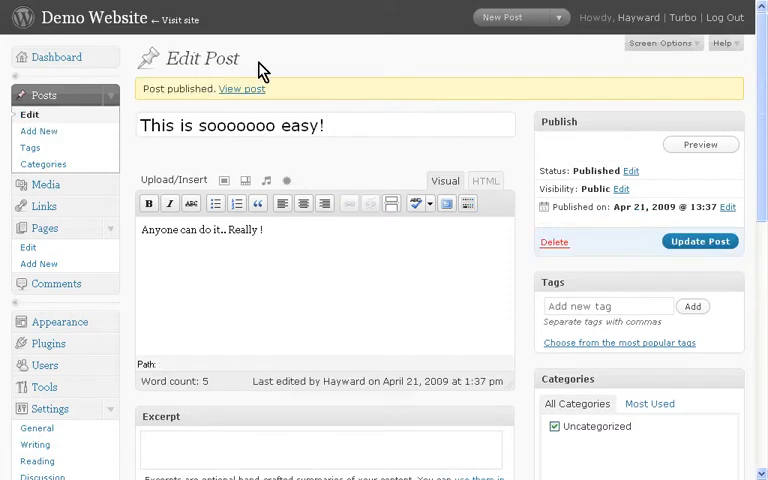
mouse_move(352, 52)
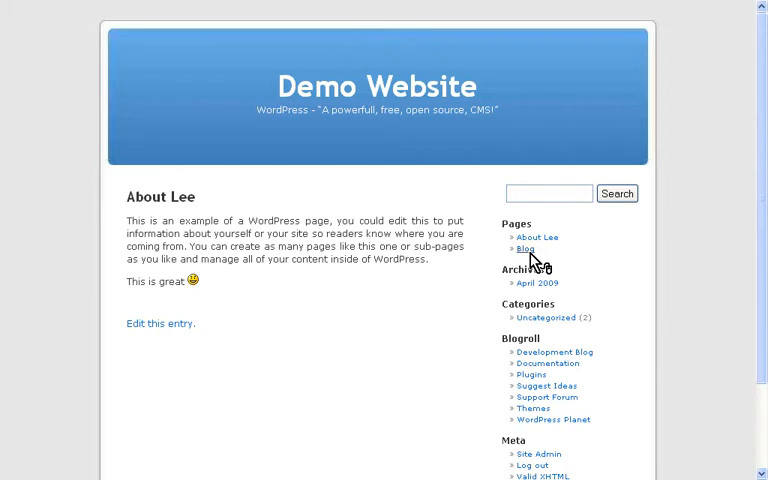
Show the live Blog page listing the new post above Hello world!
click(524, 250)
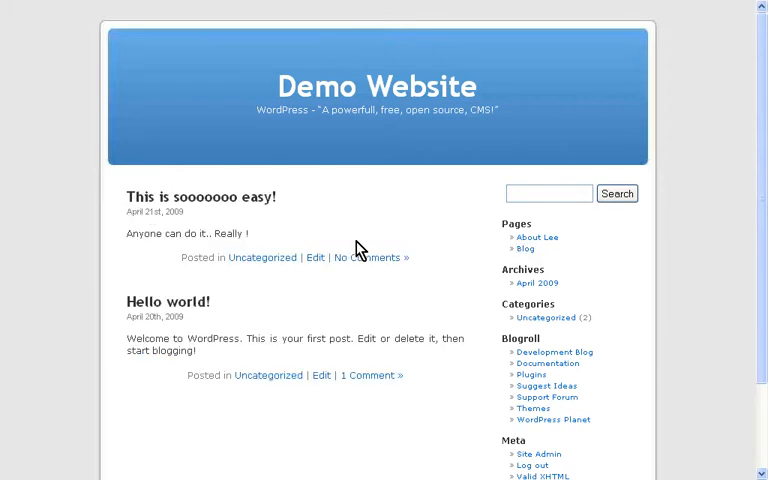
mouse_move(240, 244)
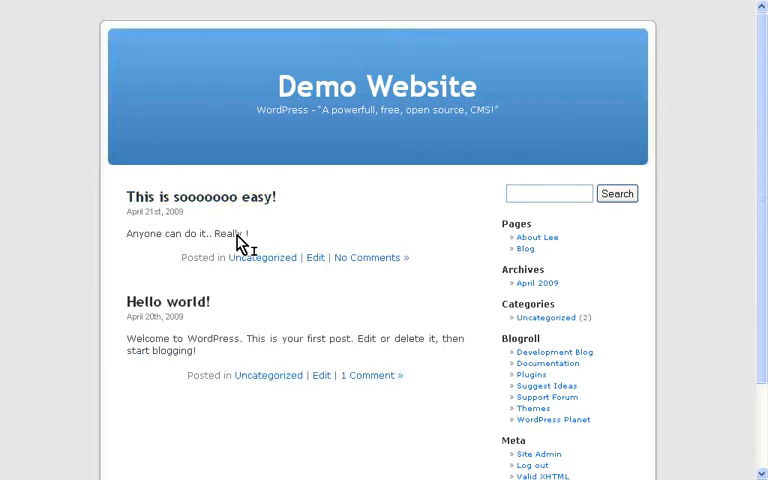
mouse_move(42, 104)
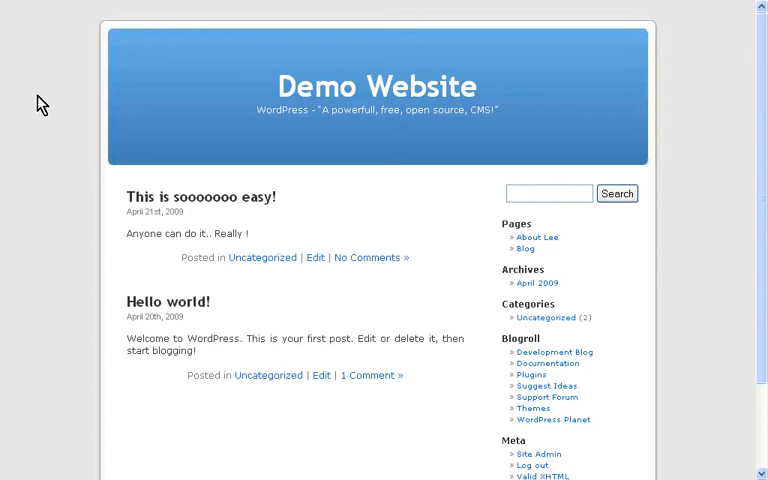